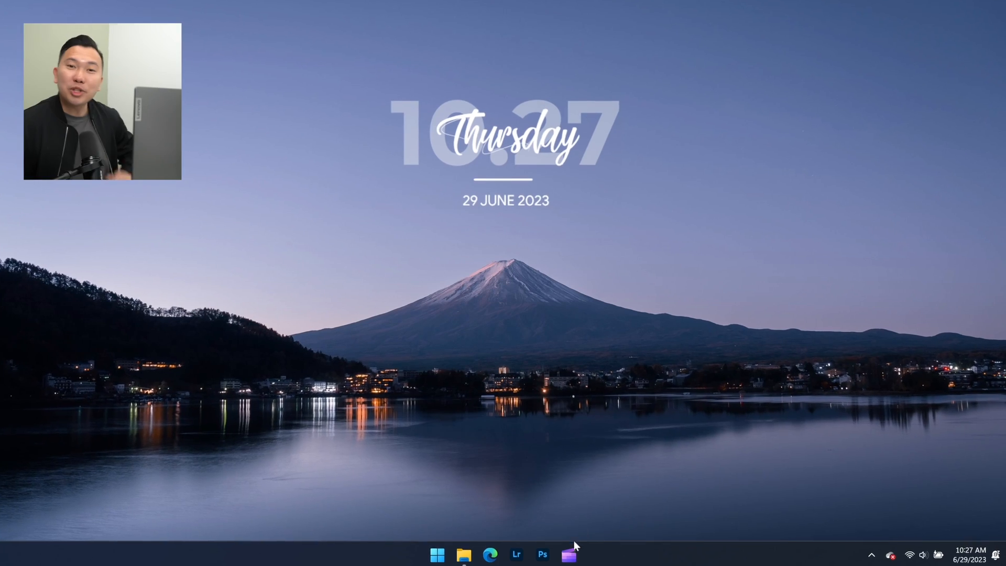
Step: Send the seven selected photos into a new Clipchamp video and choose importing media from a phone
left_click(568, 555)
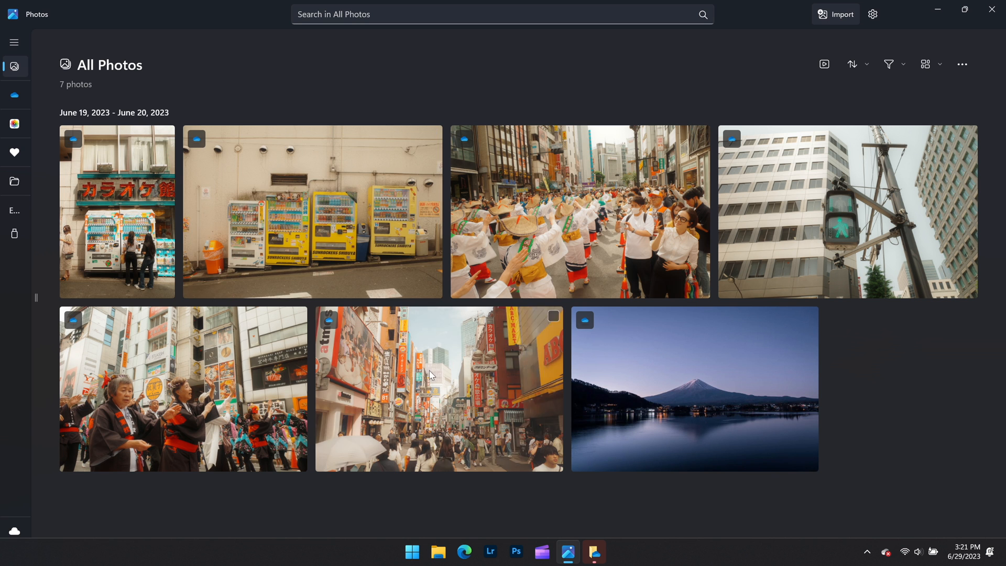
mouse_move(659, 354)
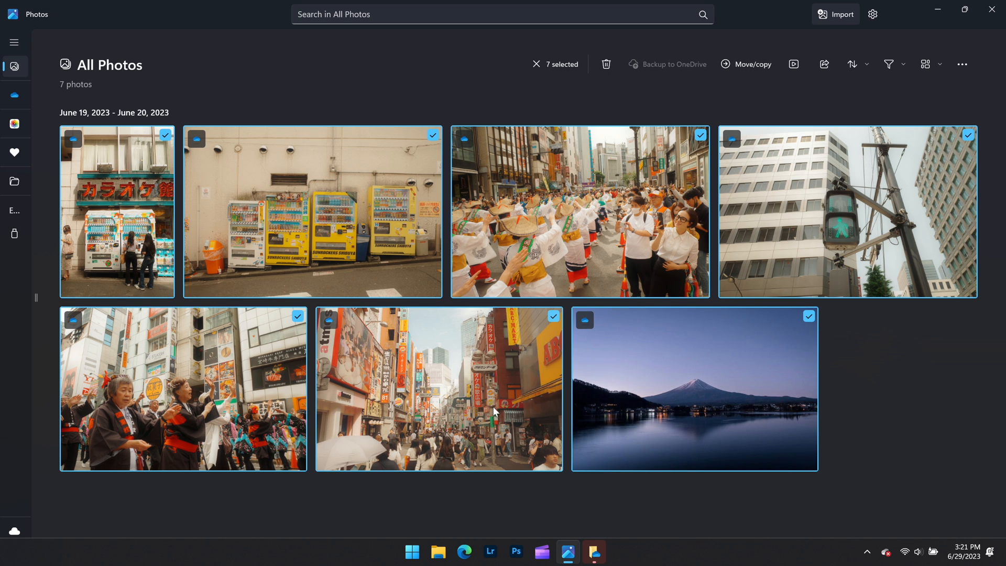
left_click(542, 551)
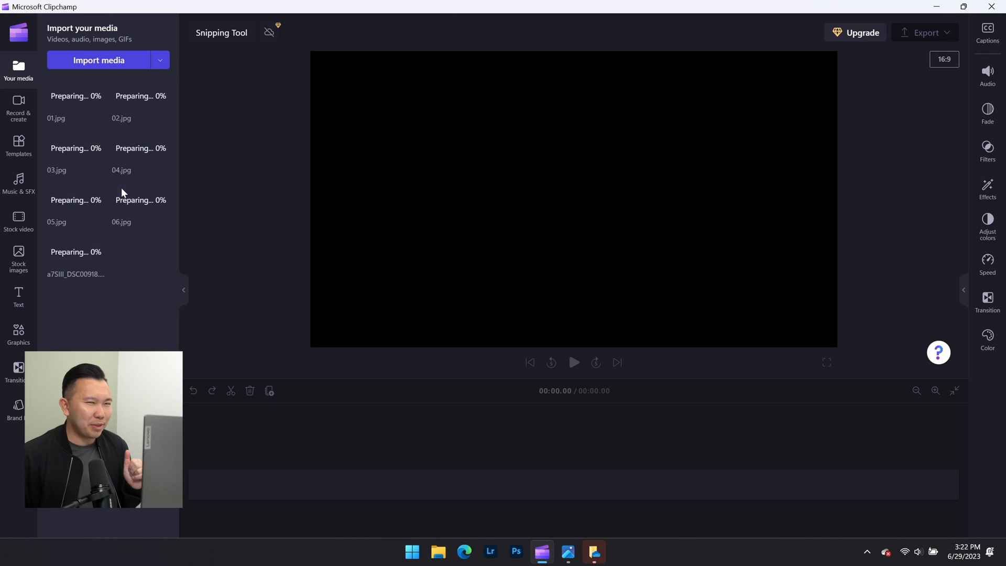
left_click(159, 60)
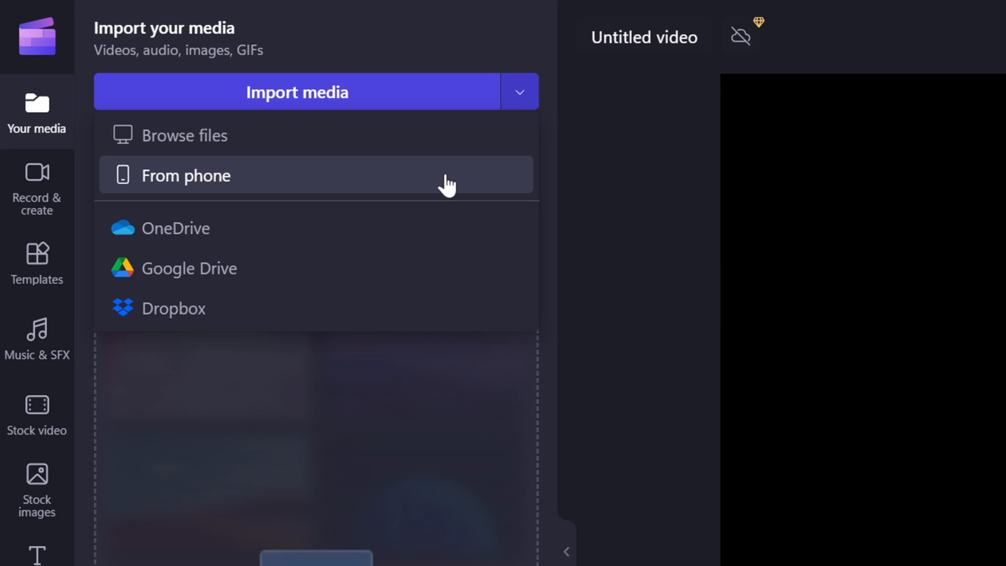
left_click(186, 175)
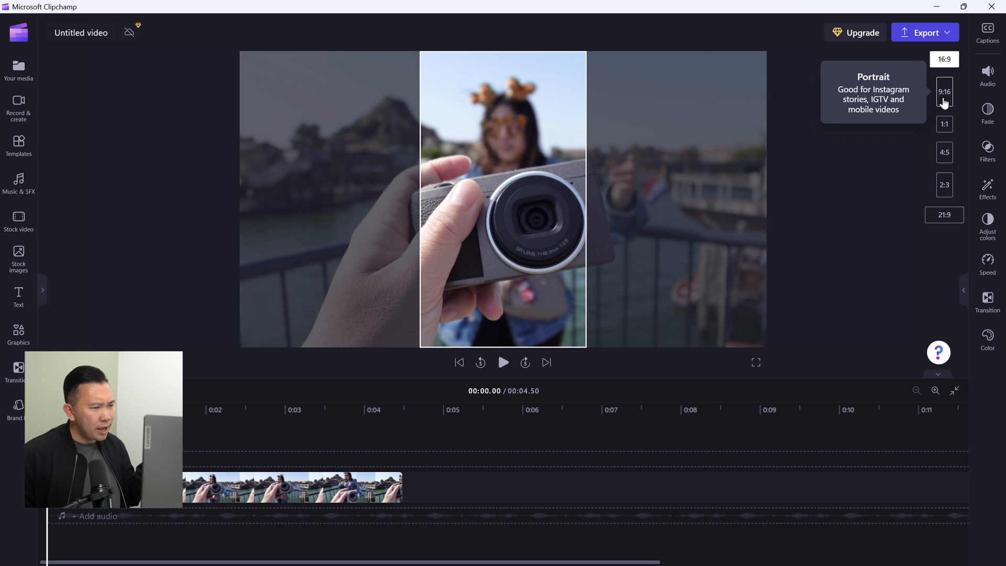
mouse_move(944, 124)
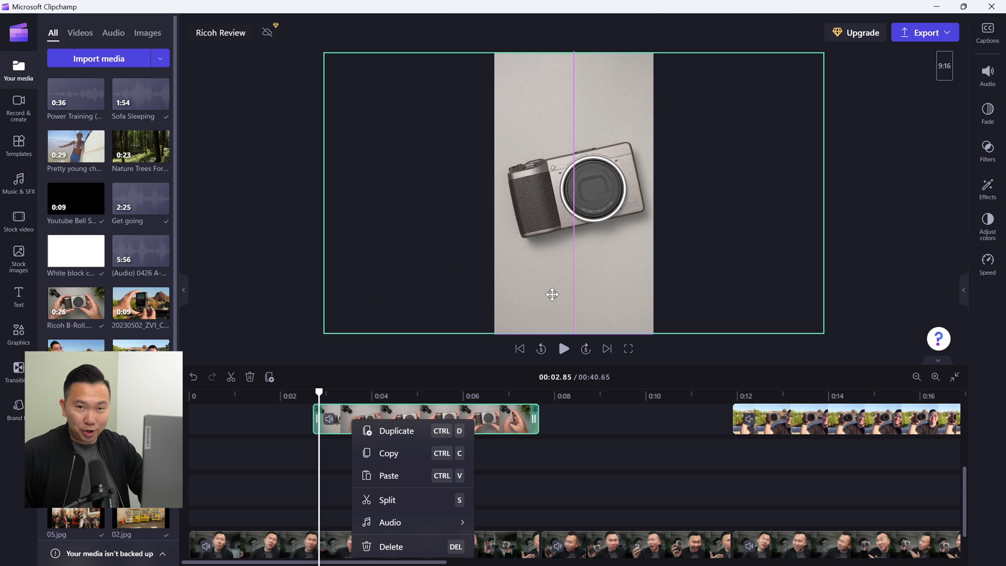
Step: Switch the project to a portrait 9:16 aspect ratio
left_click(858, 33)
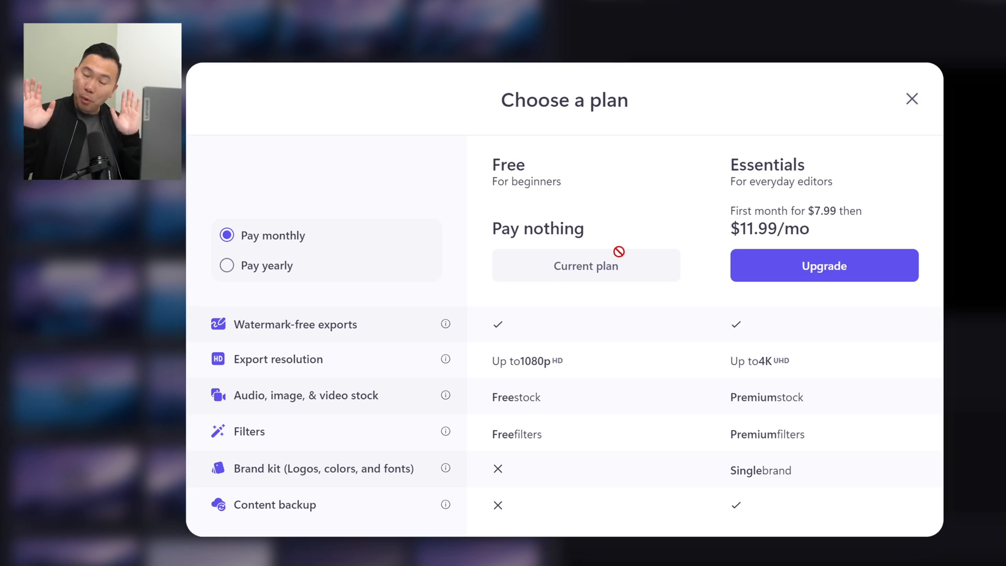
mouse_move(561, 364)
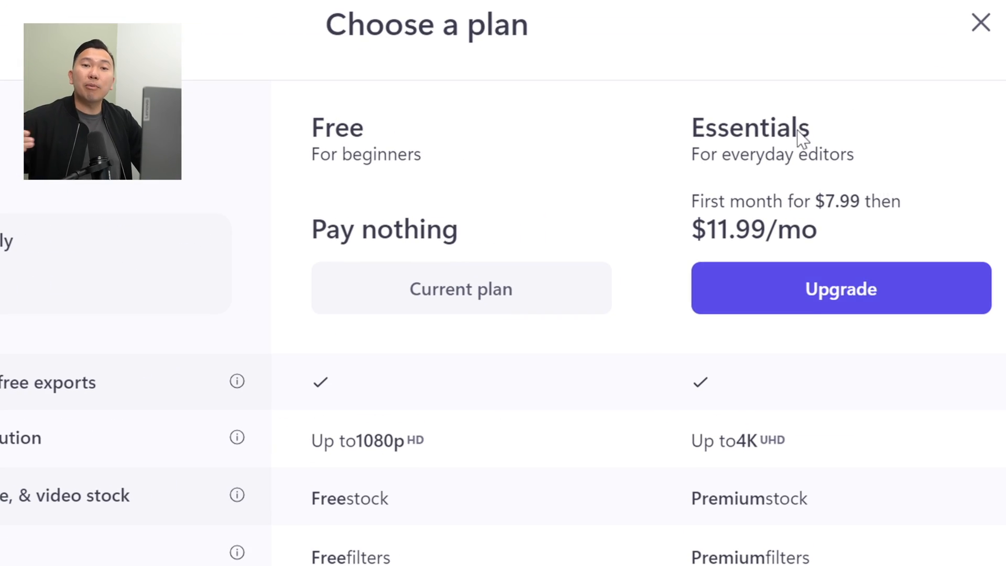
mouse_move(655, 448)
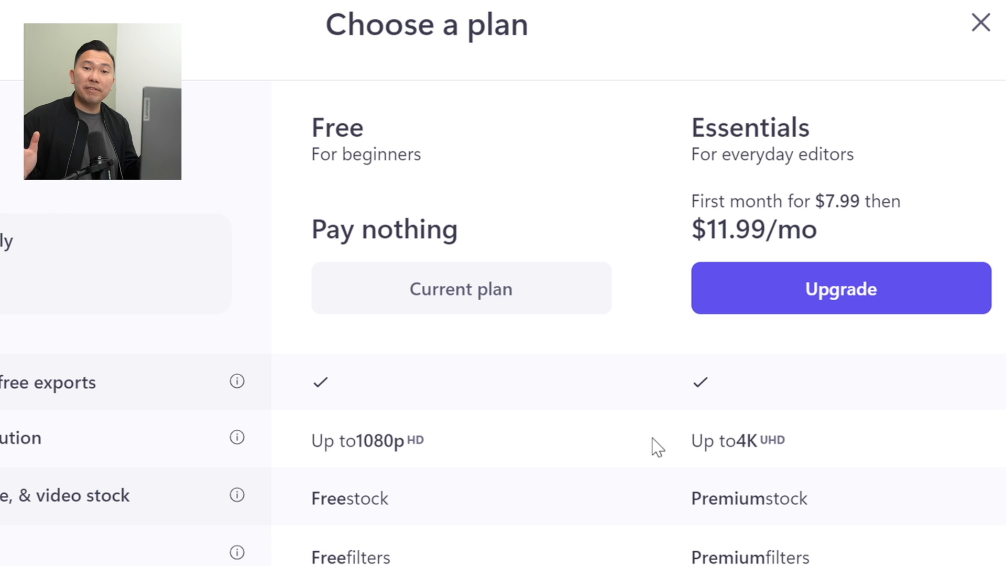
mouse_move(789, 453)
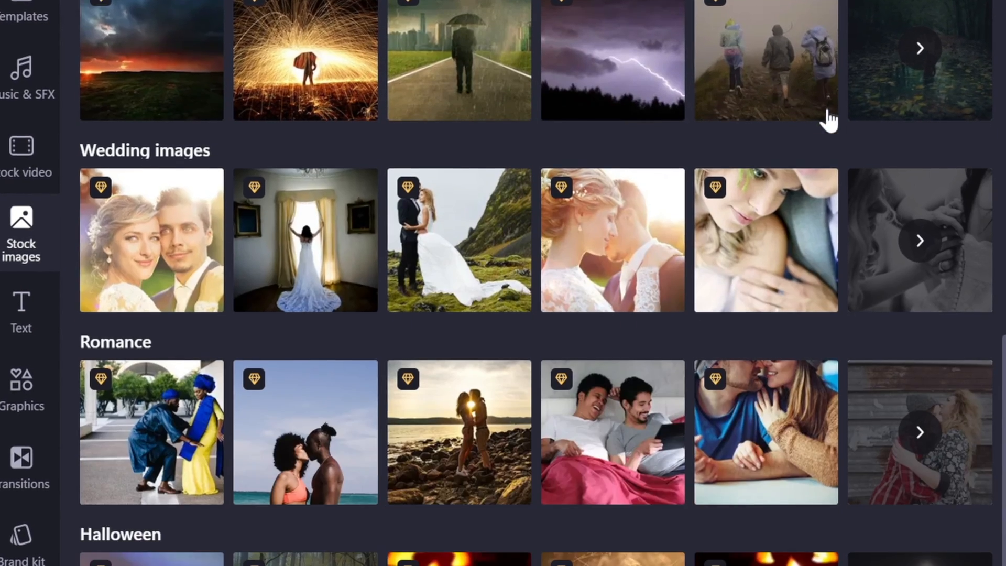
Step: Scroll through the stock image collections such as wedding and romance
scroll("down", 3)
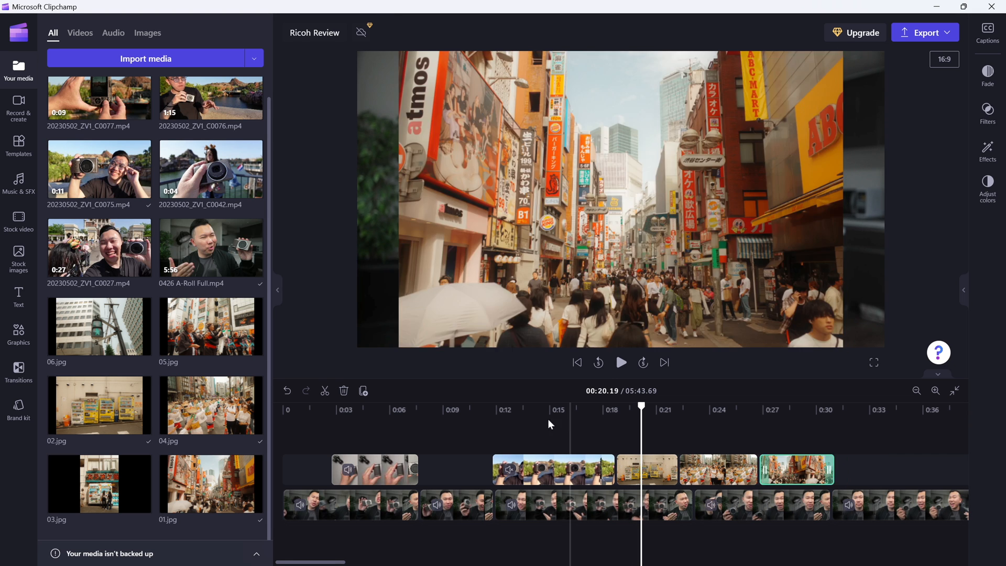
Step: Bring up the Music & SFX library from the left sidebar
left_click(18, 187)
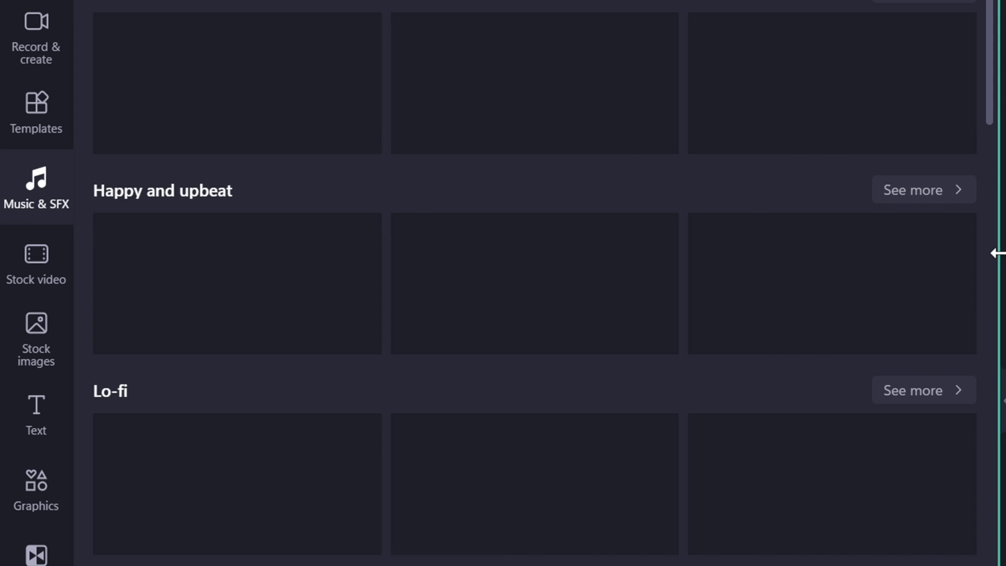
Step: Browse YouTube Audio Library's free tracks with their genres, tempos and durations
left_click(125, 74)
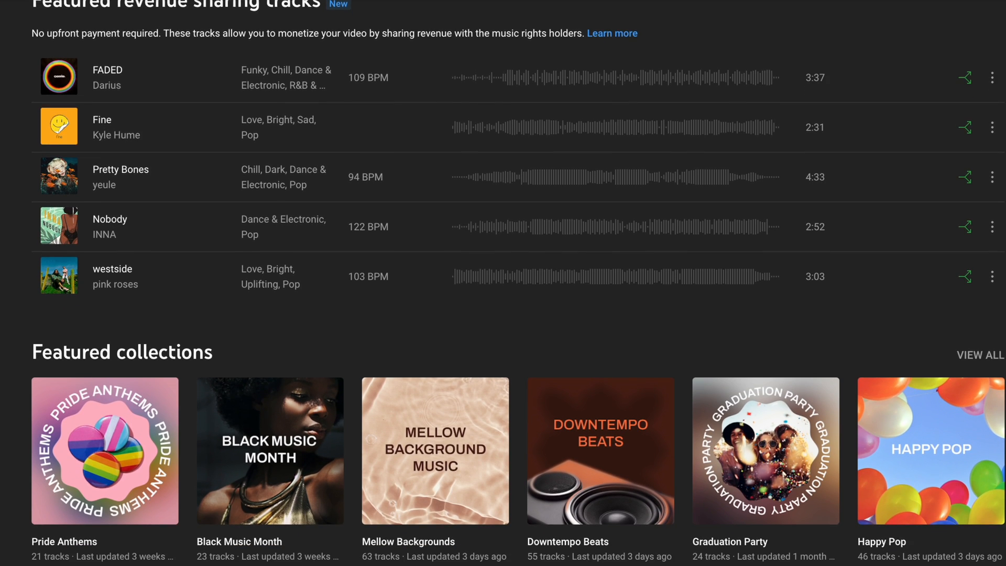
scroll("down", 3)
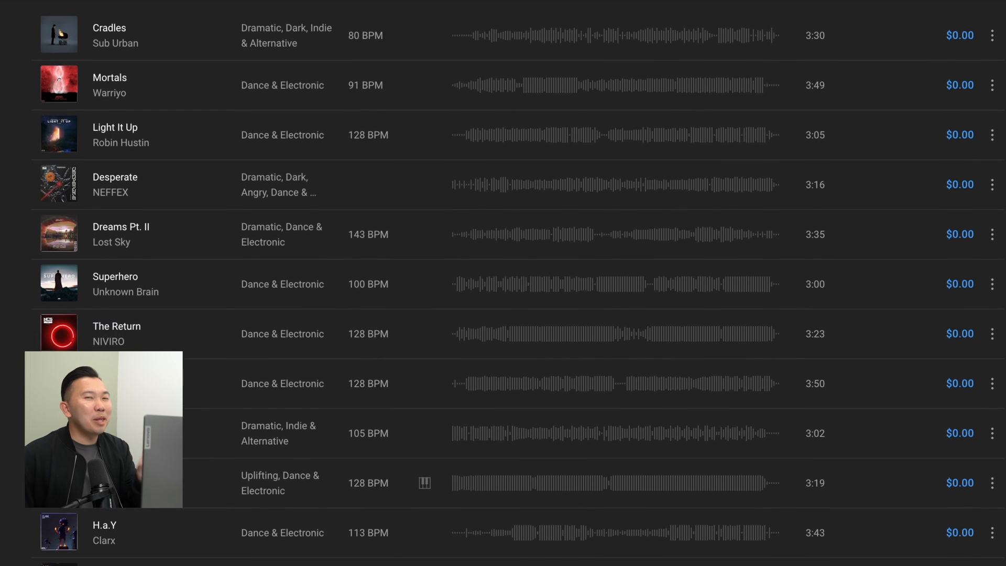
scroll("down", 3)
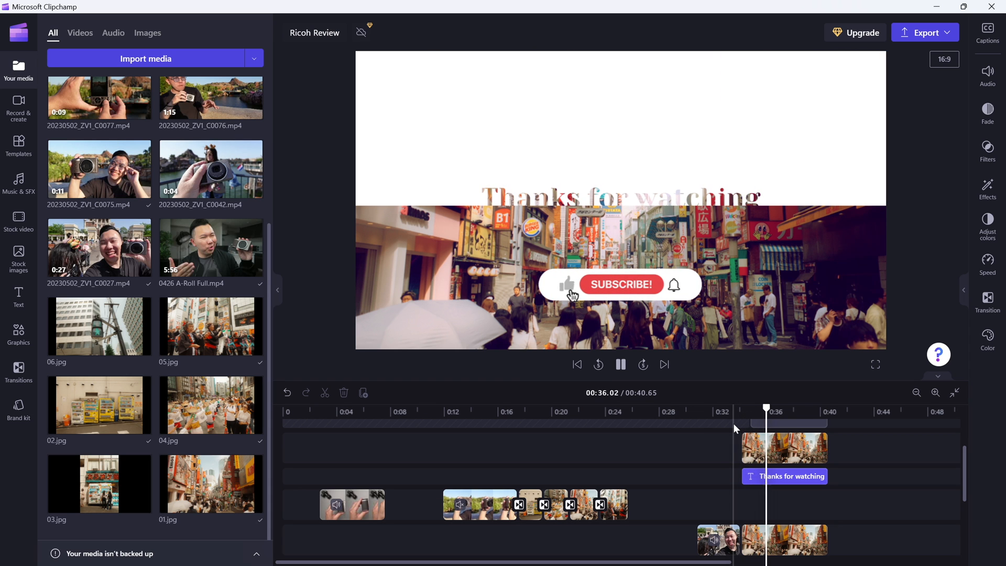
Step: Play back the Thanks for watching ending with the subscribe graphic over the street clip
left_click(619, 363)
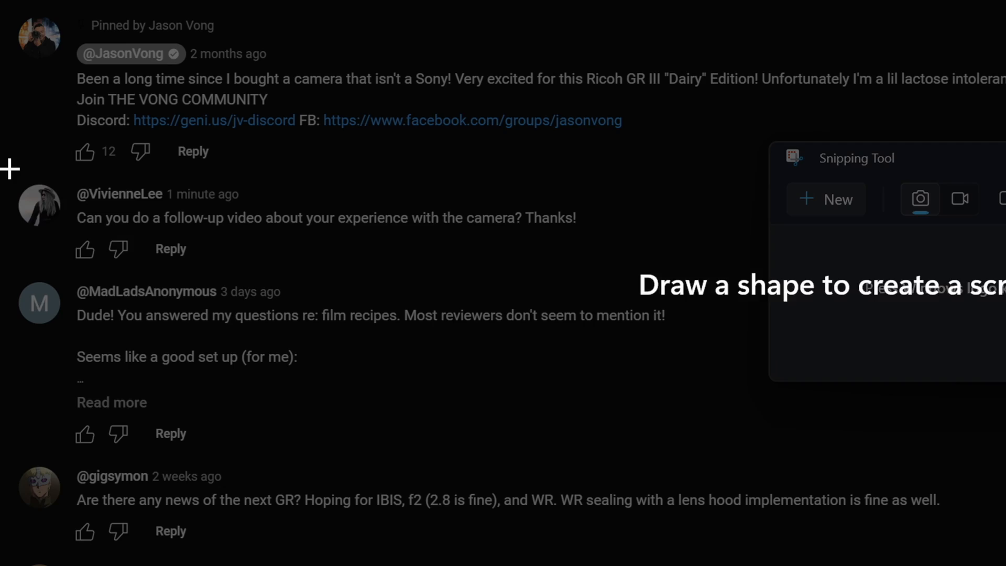
Step: Snip a rectangle around the viewer comment asking for a follow-up video
left_click_drag(6, 165, 593, 269)
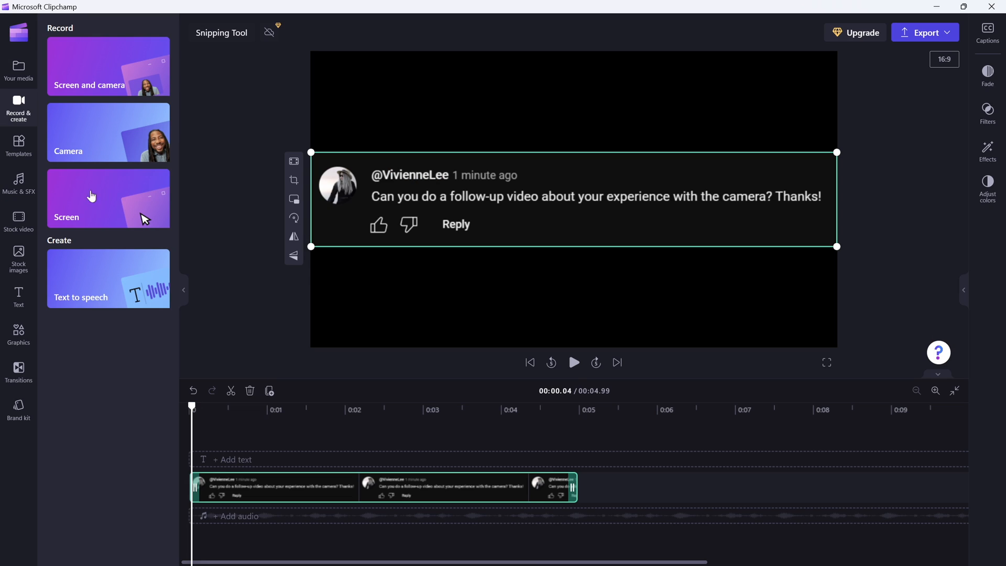
Step: Place the snipped comment image on the timeline as a clip
left_click(108, 279)
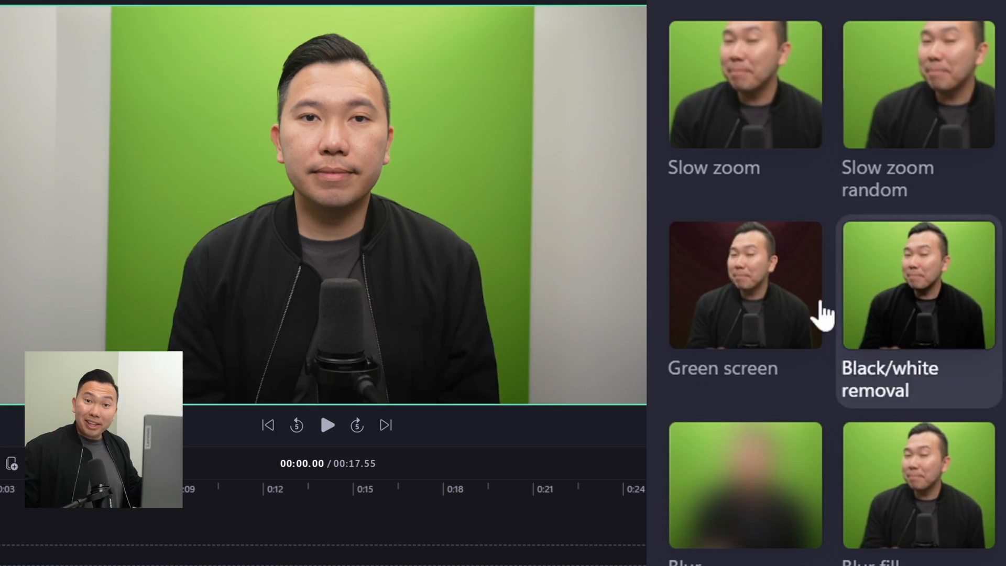
Step: Apply the Green screen effect to the presenter clip and lower the screen threshold for a cleaner key
left_click(744, 284)
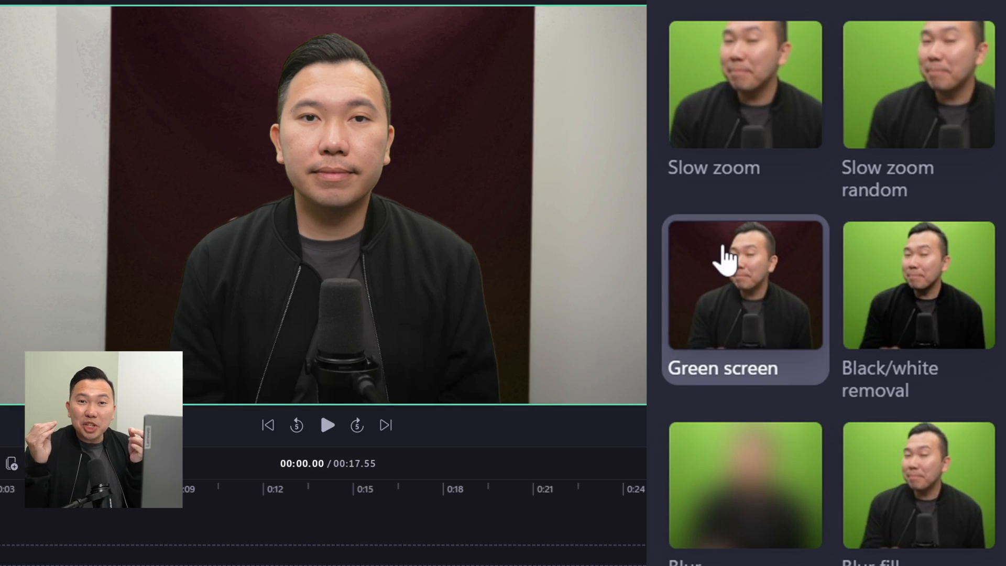
left_click(743, 285)
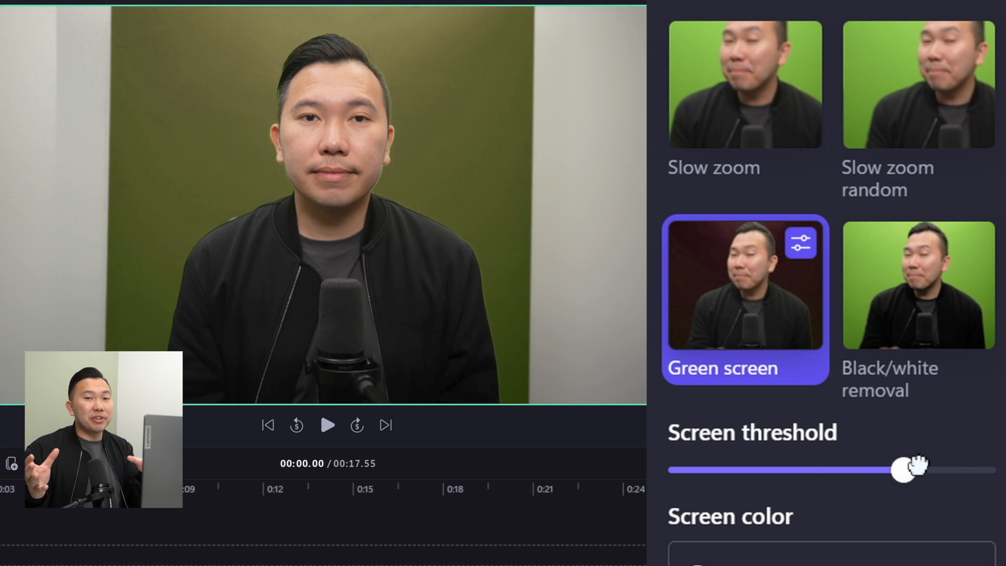
left_click_drag(911, 470, 689, 470)
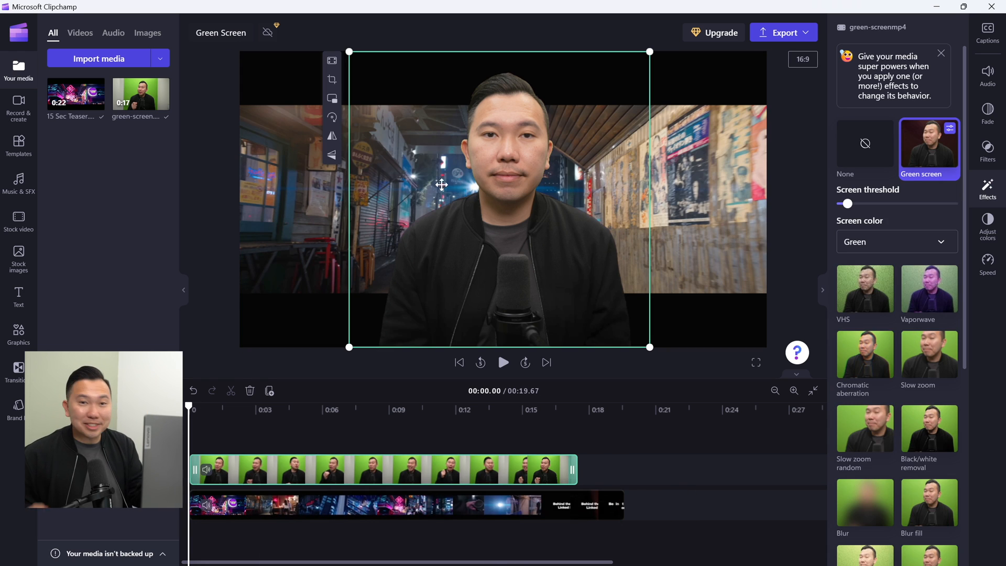
mouse_move(650, 50)
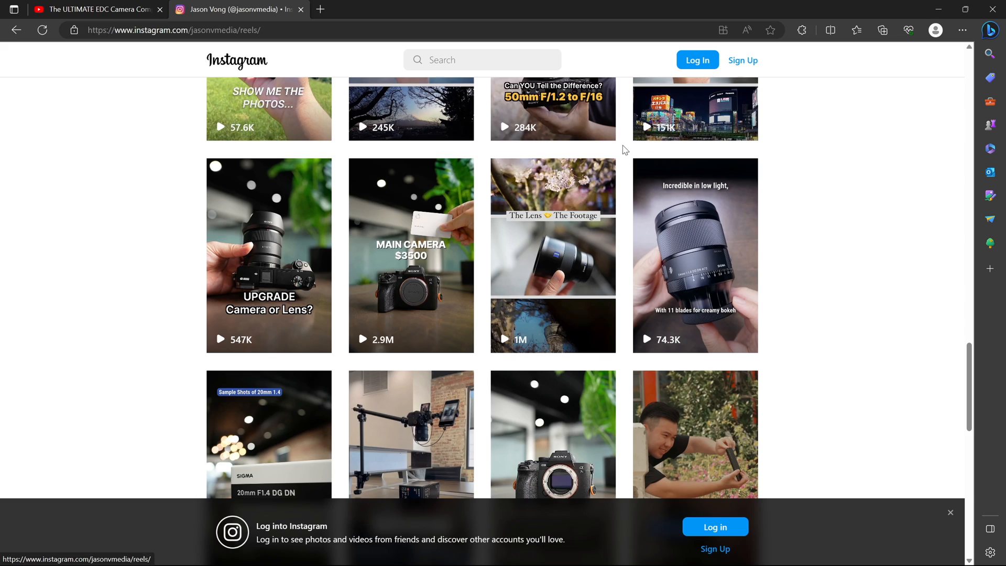
mouse_move(478, 361)
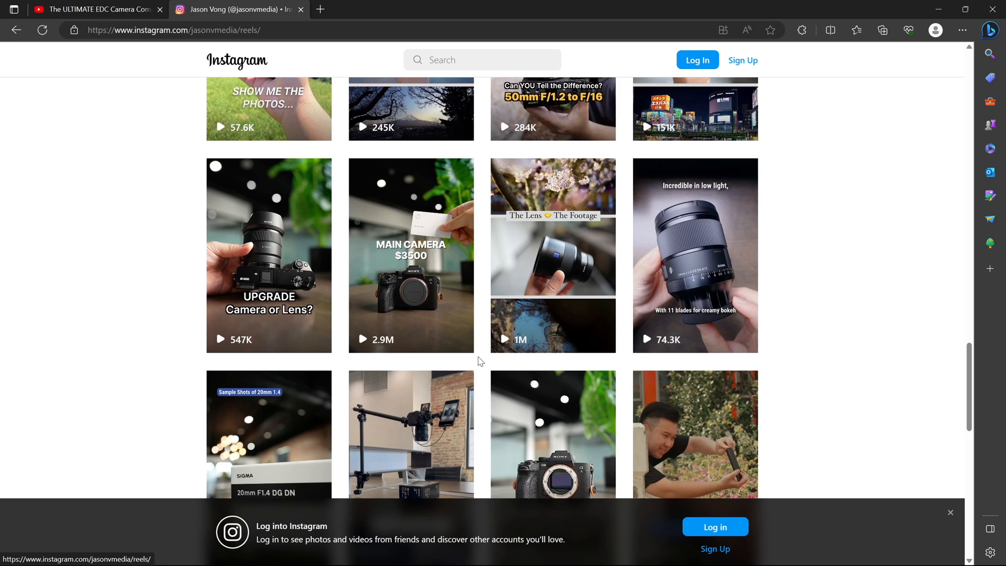
Step: Open a reel from the creator's Reels grid
left_click(567, 553)
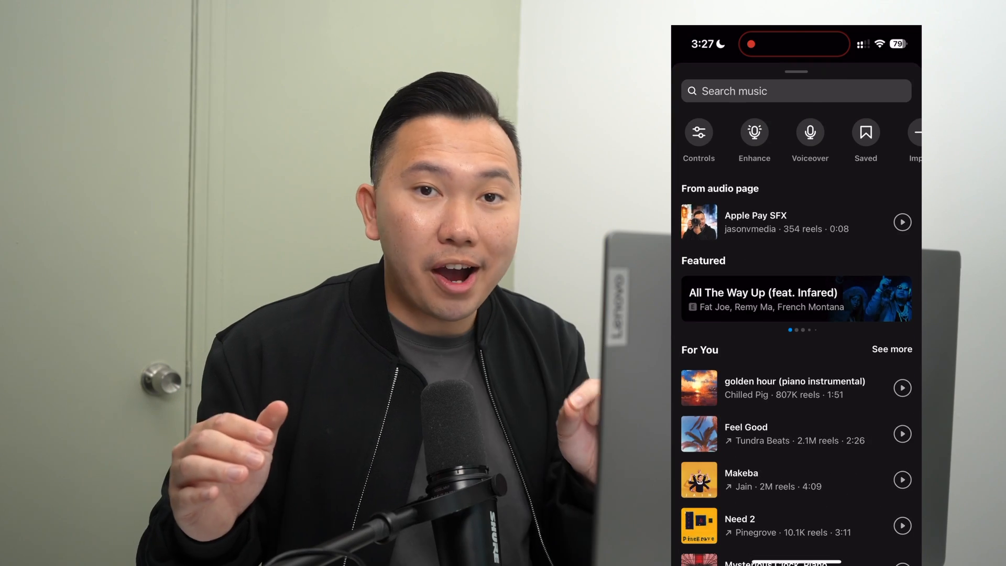
Step: Confirm the auto-caption language prompt as English (United States) without profanity filtering
left_click(699, 132)
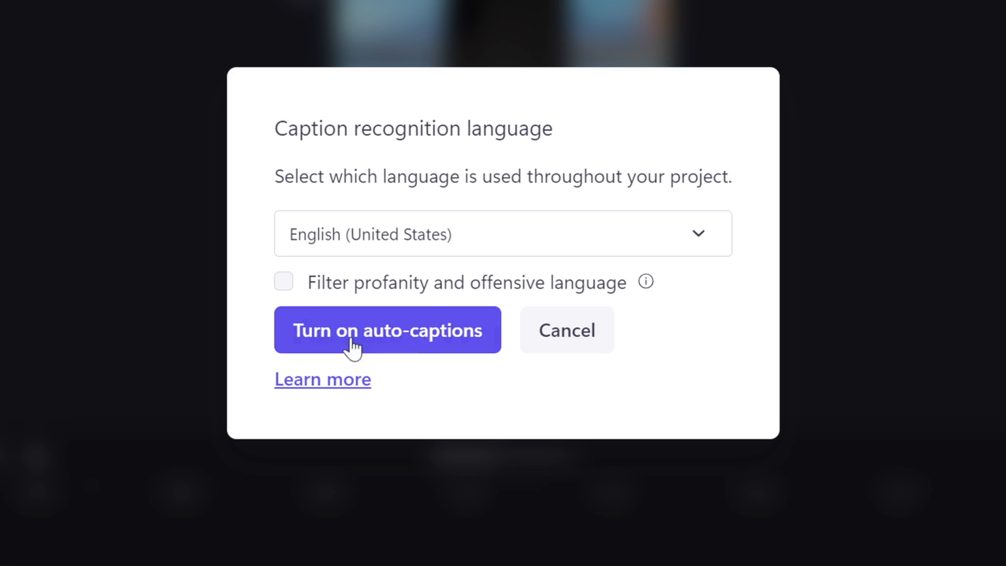
Step: Generate English auto-captions, then style them with a black background placed bottom centre
left_click(387, 330)
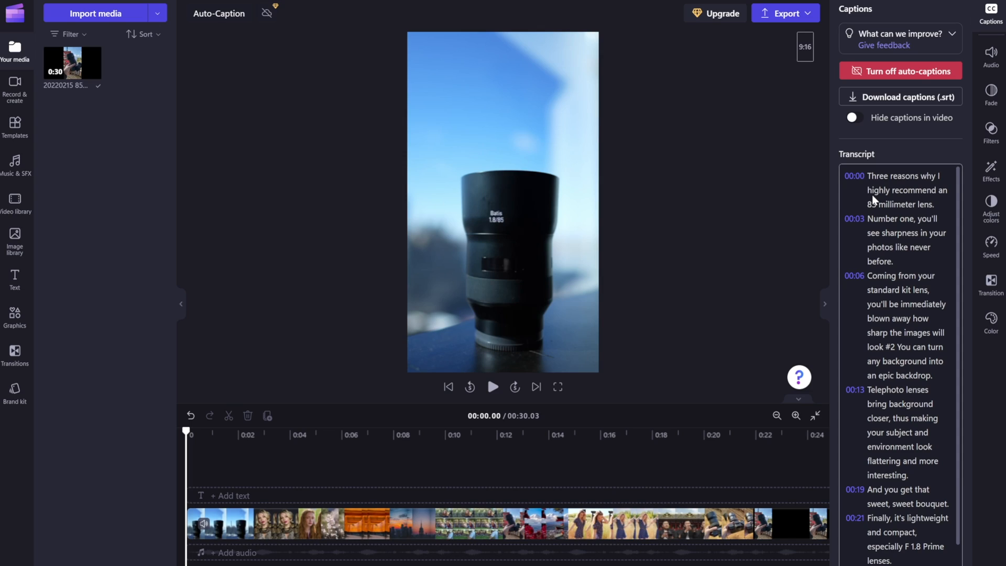
left_click(492, 387)
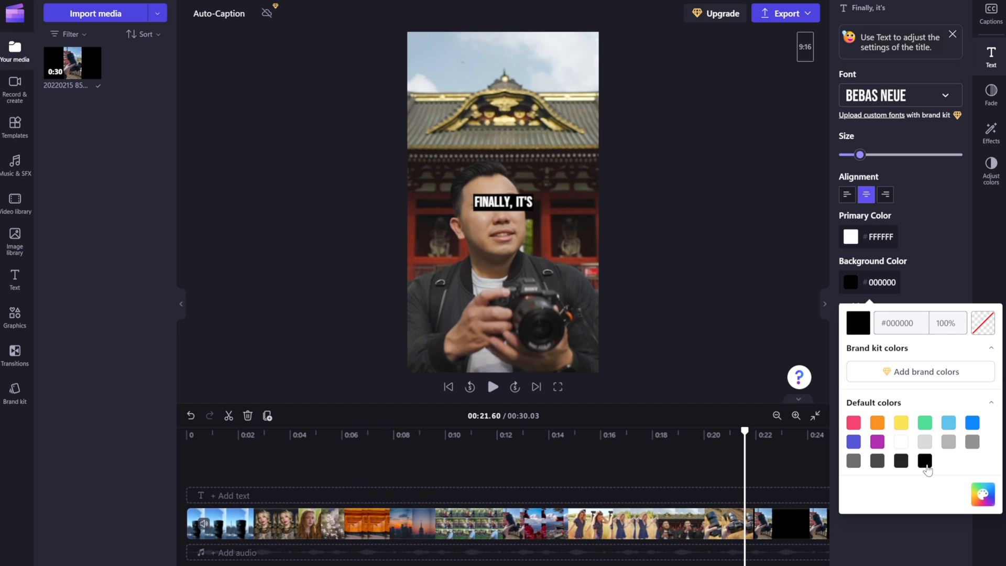
left_click(873, 321)
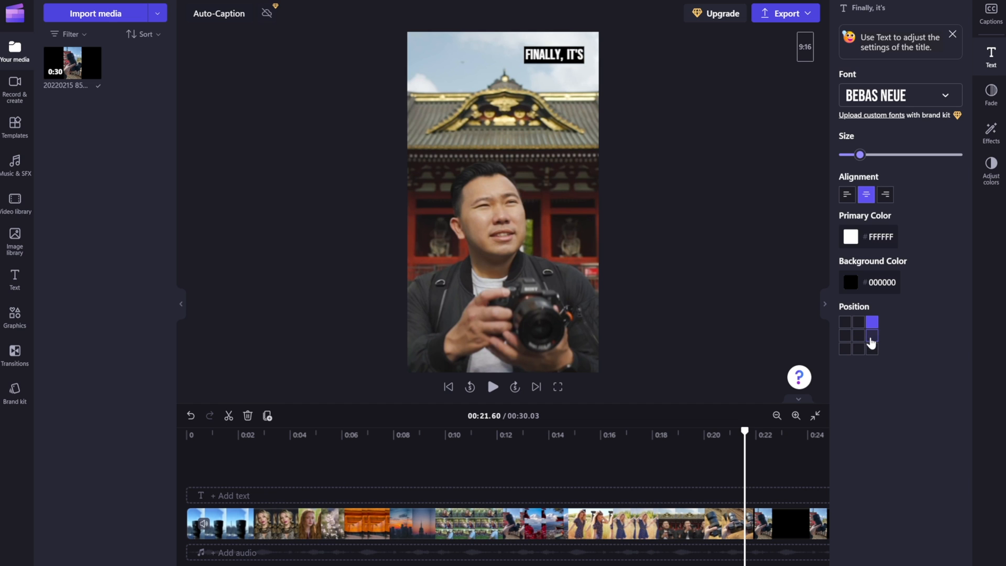
left_click(859, 346)
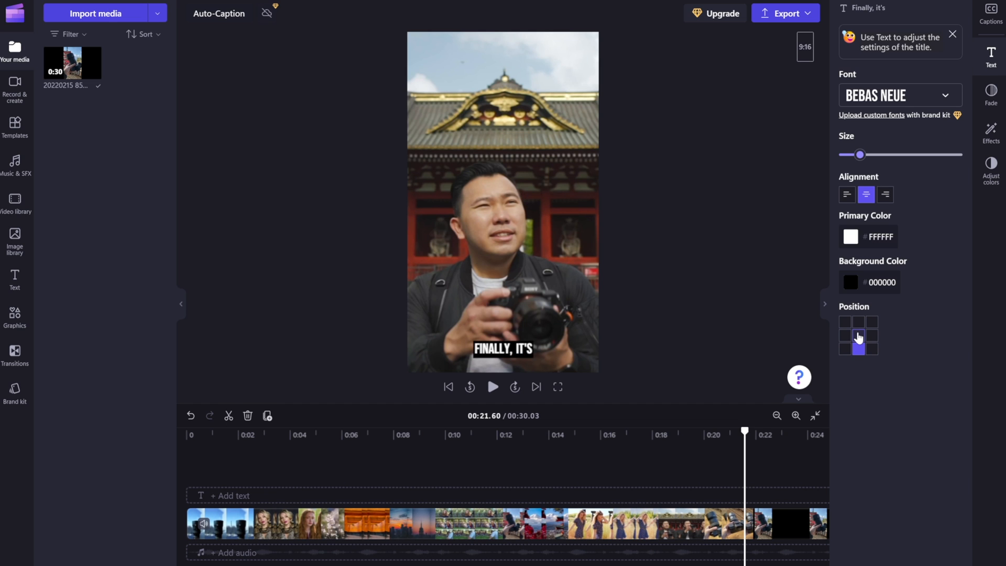